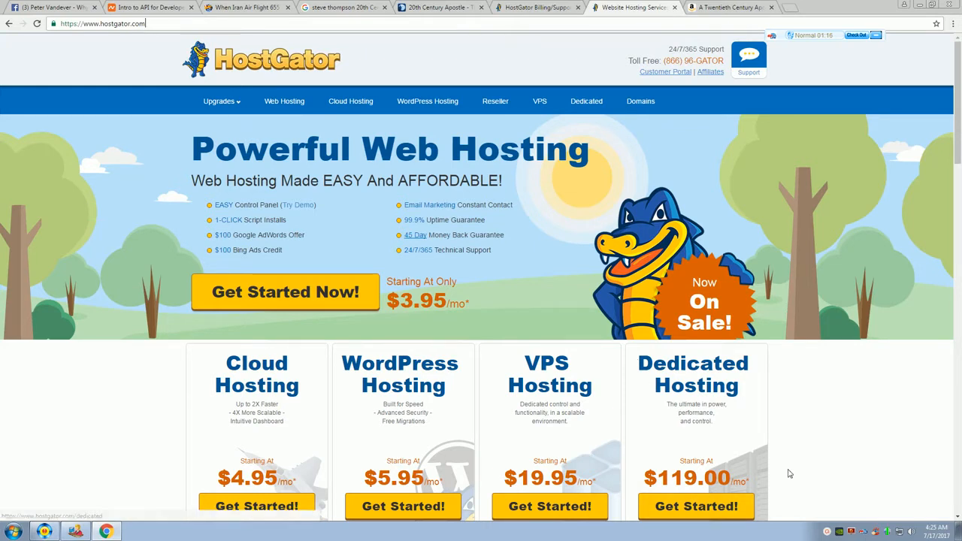
{"action": "mouse_move", "coordinate": [814, 431]}
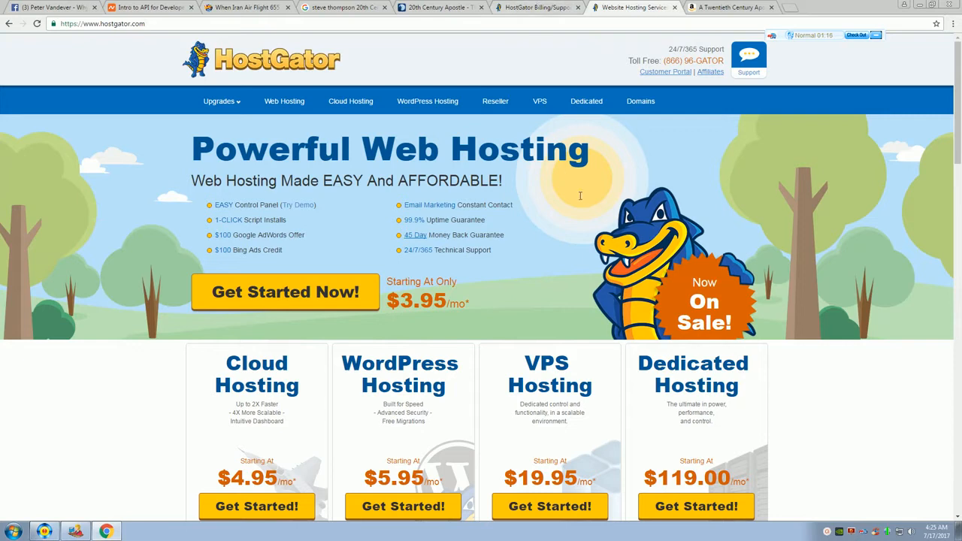
{"action": "mouse_move", "coordinate": [674, 85]}
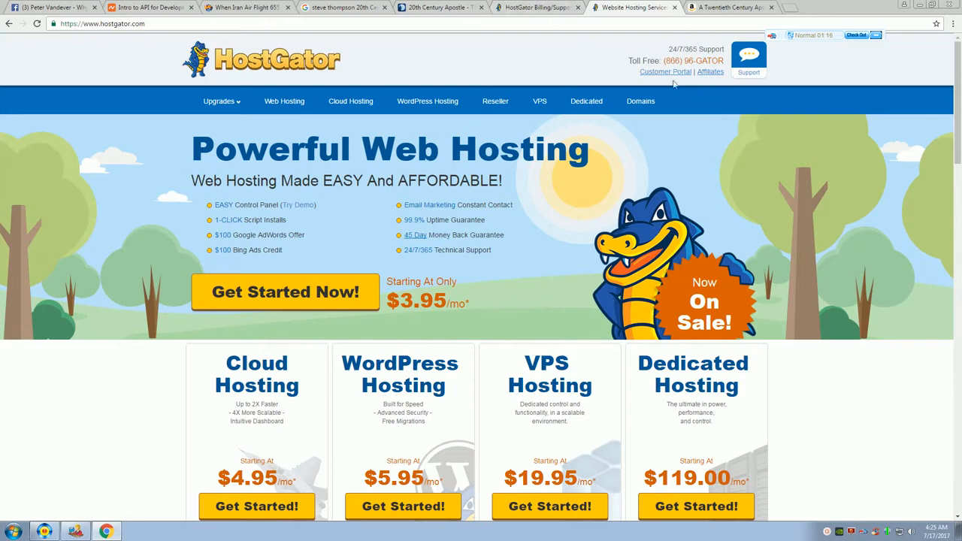
- Log in to the HostGator Customer Portal with the thegypasy email and password, passing the car-image reCAPTCHA
{"action": "left_click", "coordinate": [667, 71]}
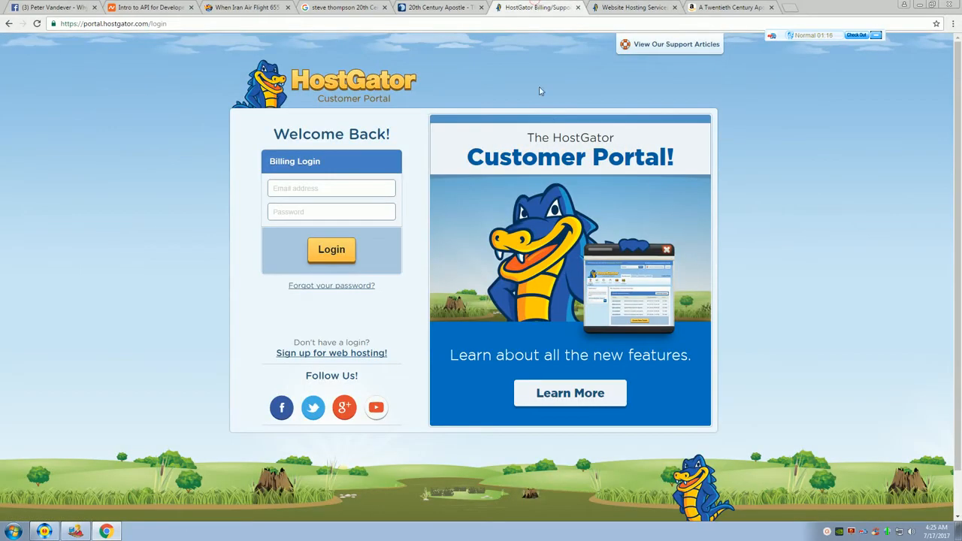
{"action": "left_click", "coordinate": [305, 188]}
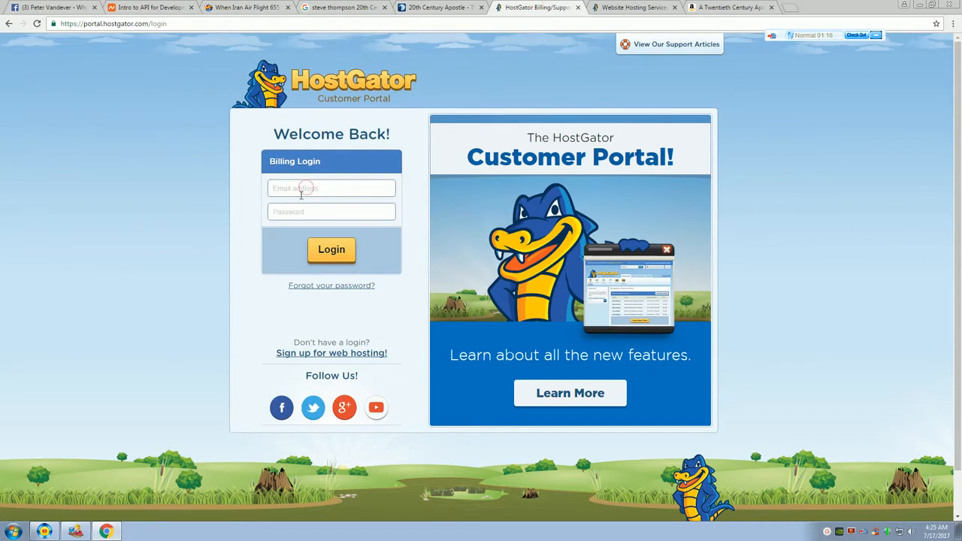
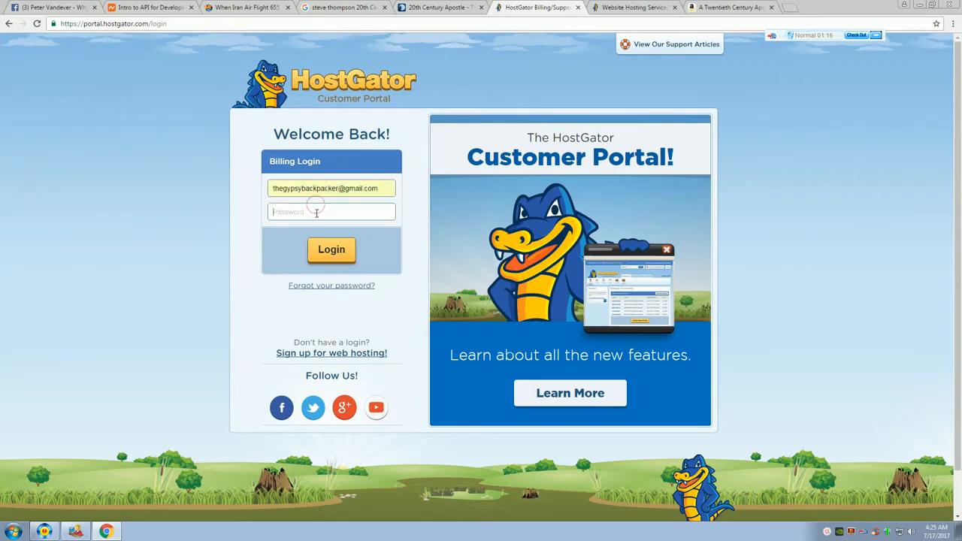
{"action": "type", "text": "••••"}
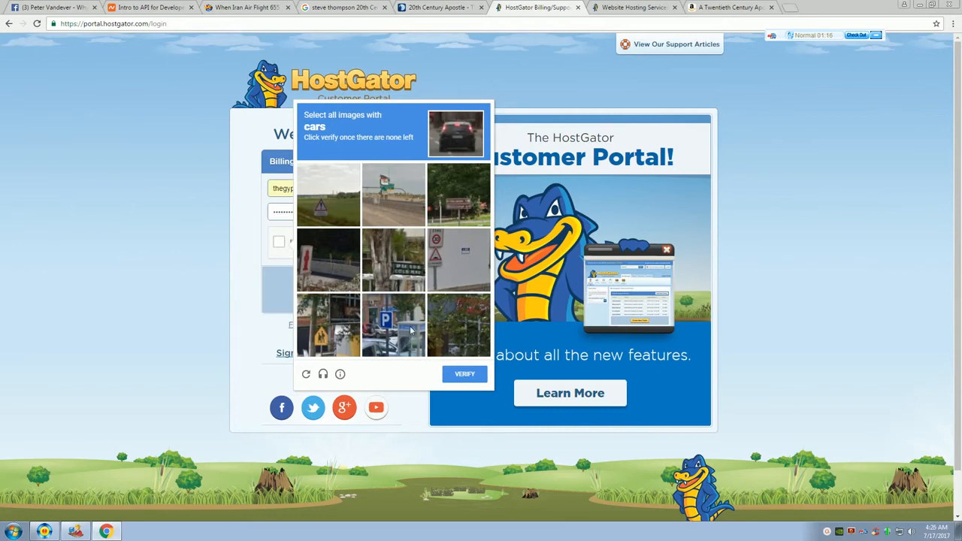
{"action": "left_click", "coordinate": [392, 325]}
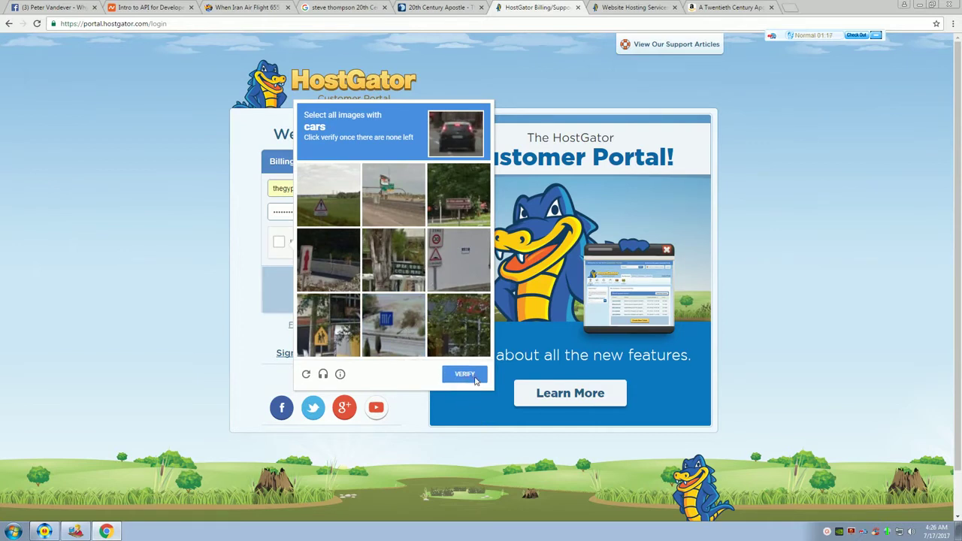
{"action": "left_click", "coordinate": [464, 374]}
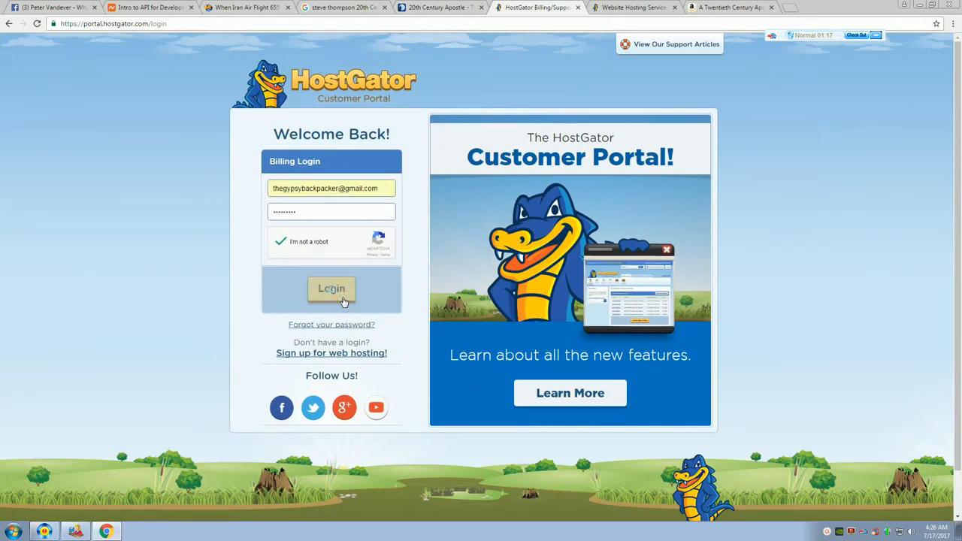
{"action": "left_click", "coordinate": [332, 288]}
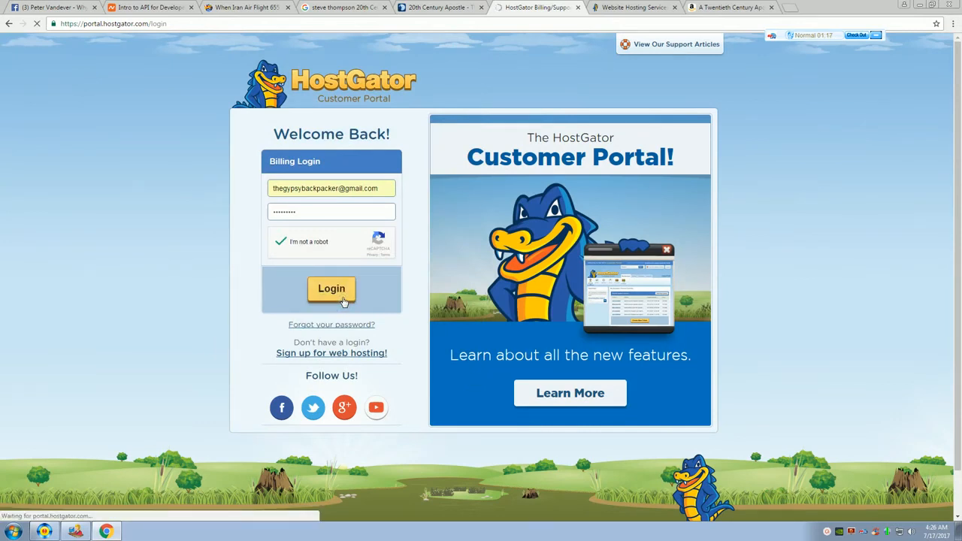
- Finish signing in, pick sonyconversation.com under Domains, and show its Name Servers settings
{"action": "left_click", "coordinate": [331, 288]}
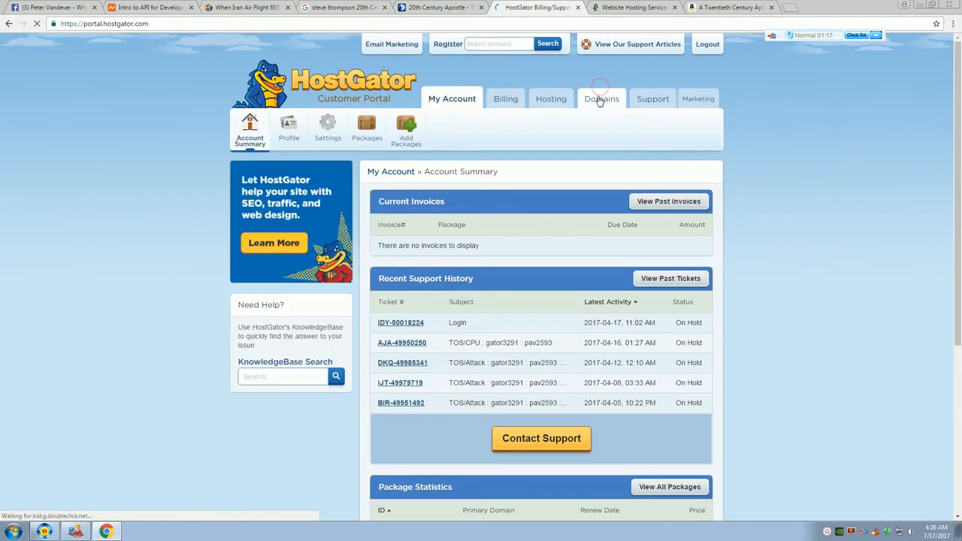
{"action": "left_click", "coordinate": [601, 98]}
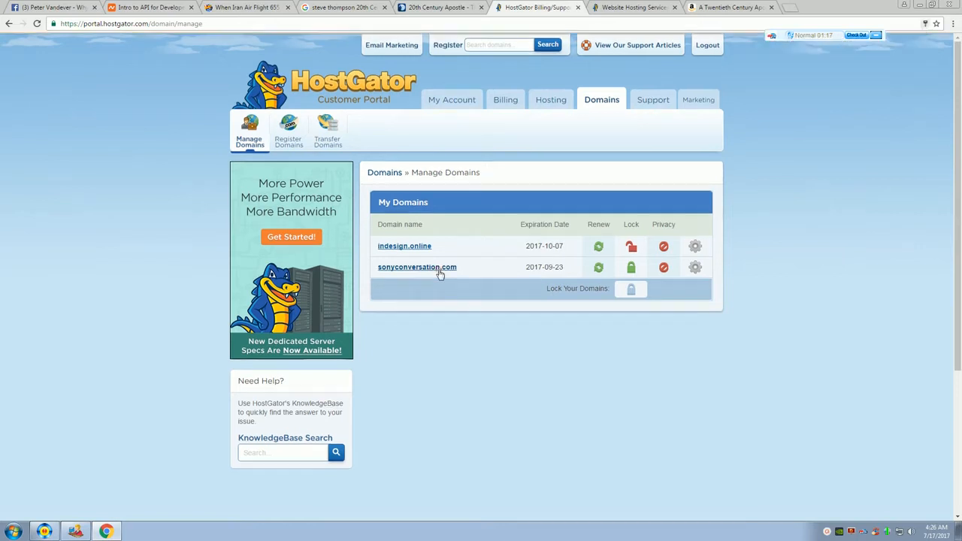
{"action": "left_click", "coordinate": [417, 266]}
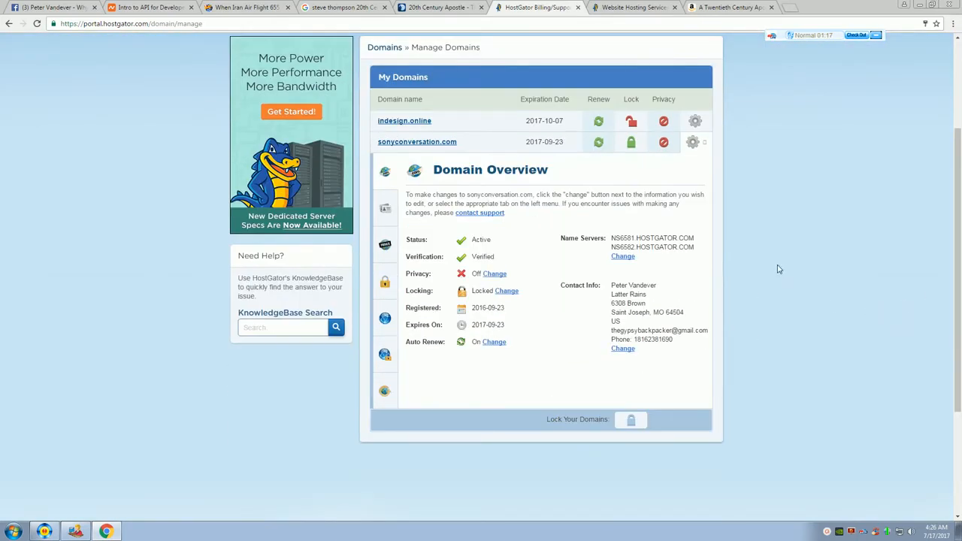
{"action": "left_click", "coordinate": [624, 257]}
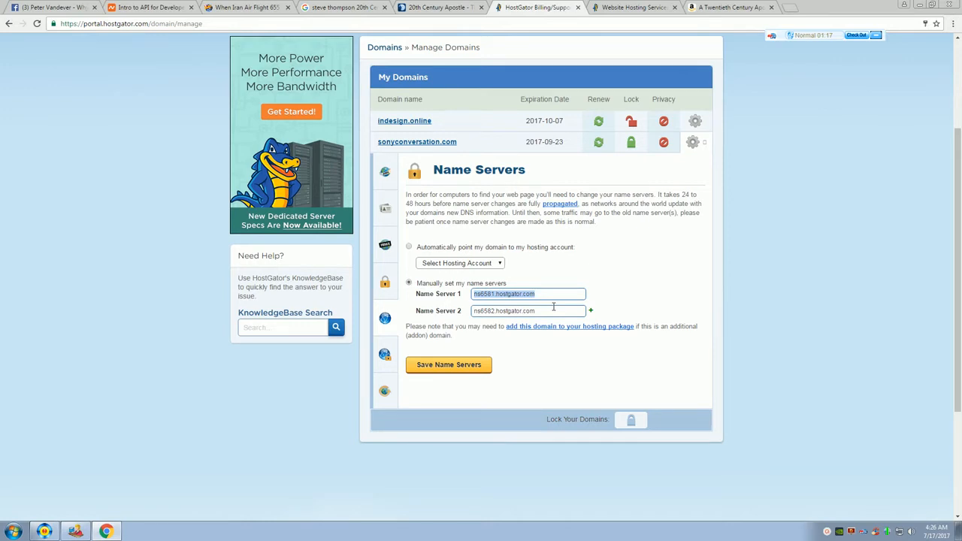
- Enter ns1.a2hosting.com as Name Server 1 and replace Name Server 2 with ns2.a2hosting.com
{"action": "type", "text": "ns1"}
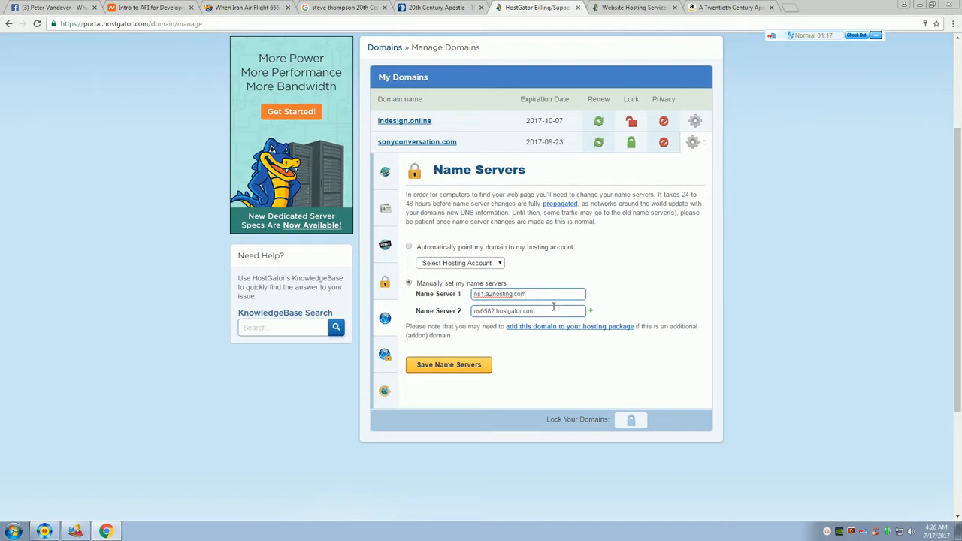
{"action": "triple_click", "coordinate": [526, 311]}
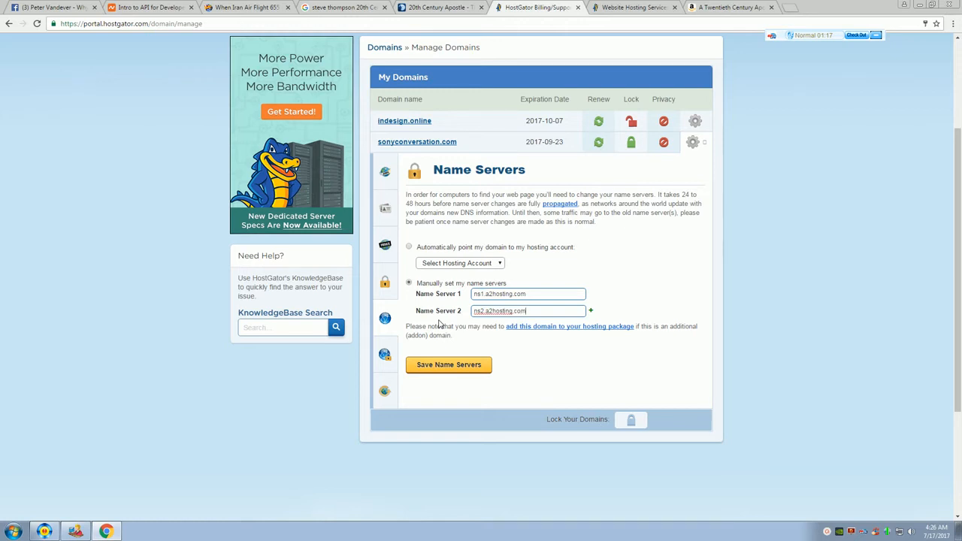
{"action": "mouse_move", "coordinate": [641, 326]}
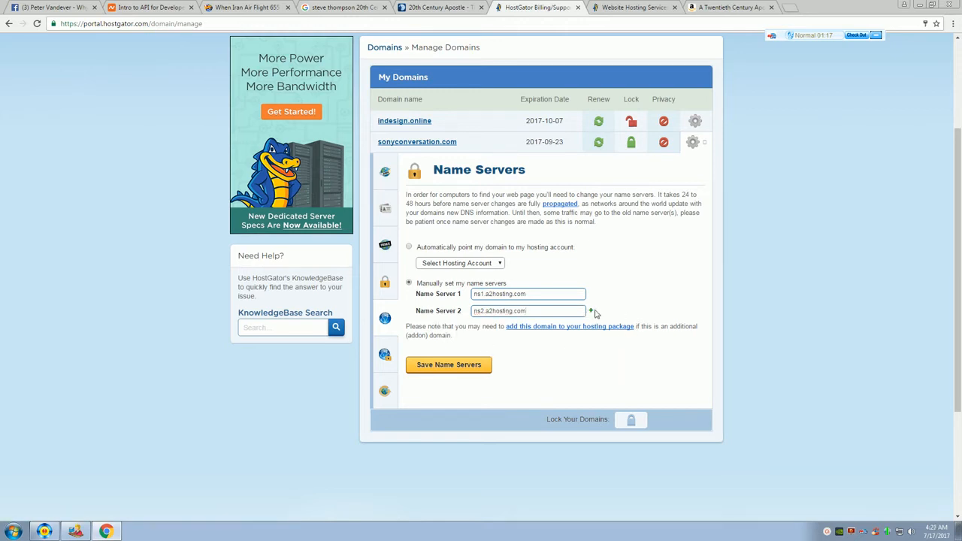
- Add ns3.a2hosting.com and ns4.a2hosting.com as extra entries and save all four name servers
{"action": "left_click", "coordinate": [590, 311]}
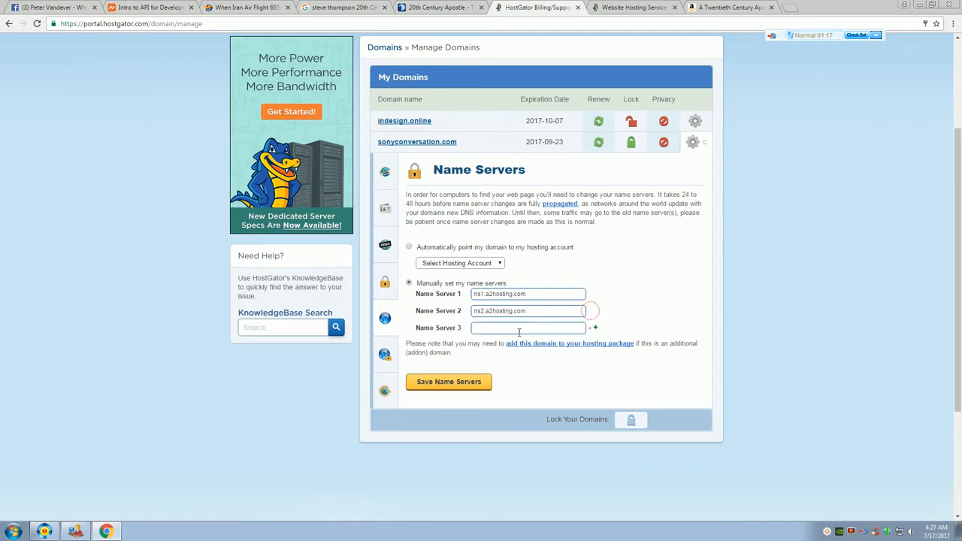
{"action": "type", "text": "ns3.a2hosting.com"}
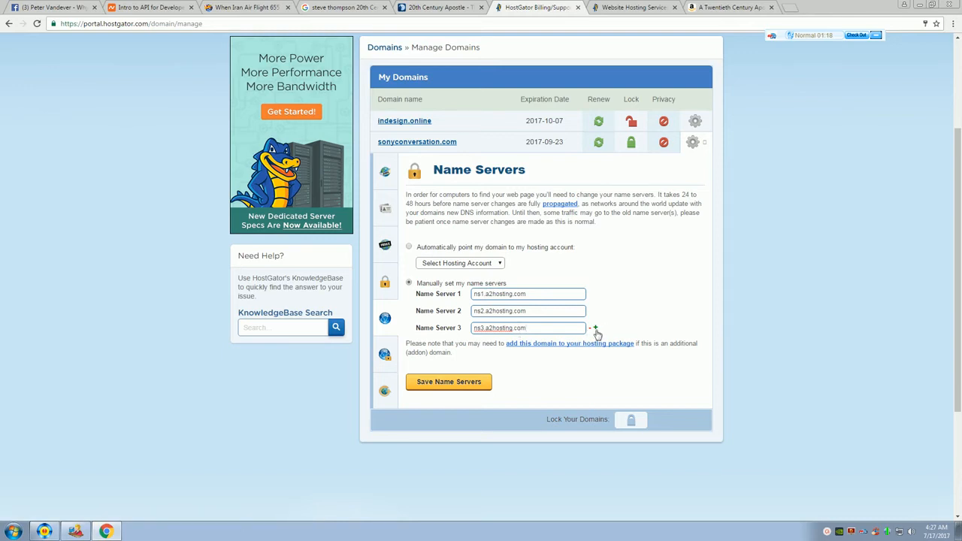
{"action": "left_click", "coordinate": [597, 330]}
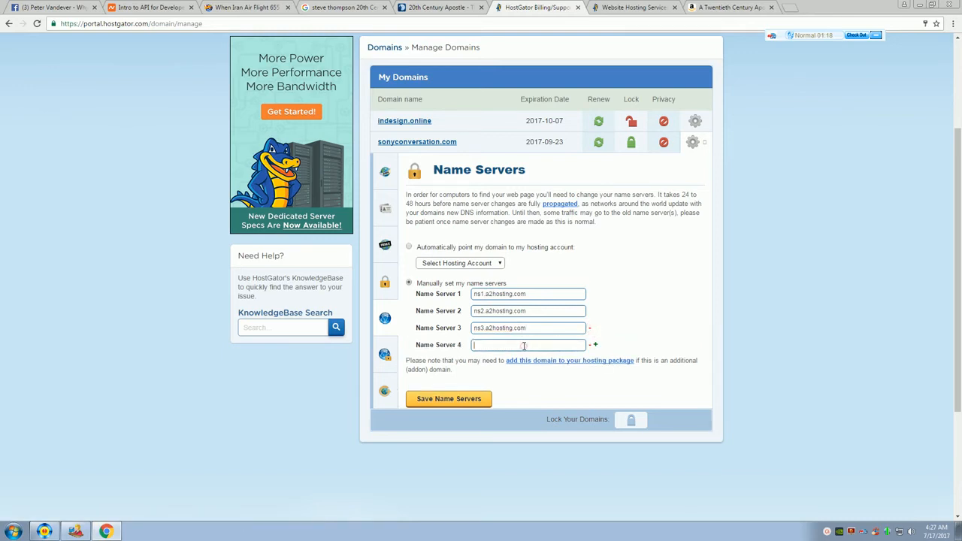
{"action": "type", "text": "ns4.a2hosting.com"}
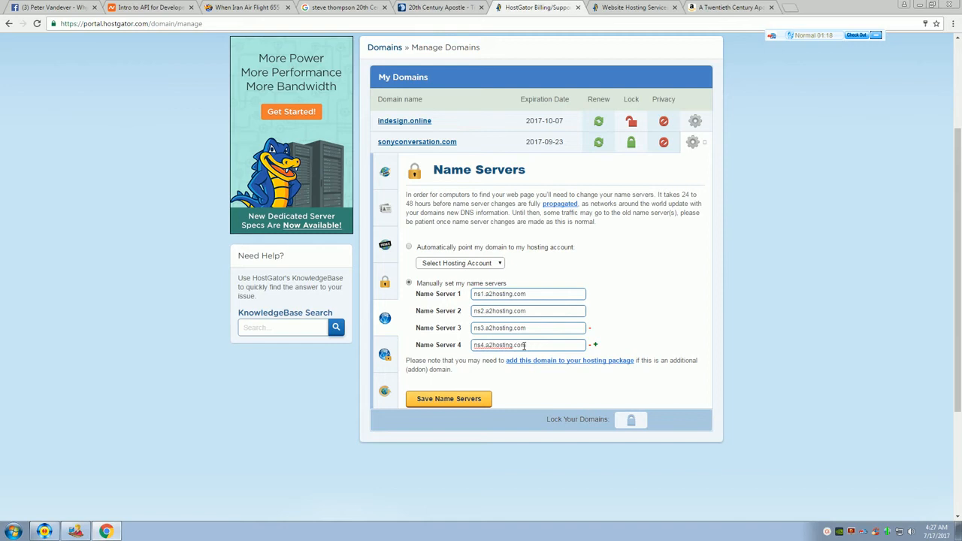
{"action": "left_click", "coordinate": [449, 399]}
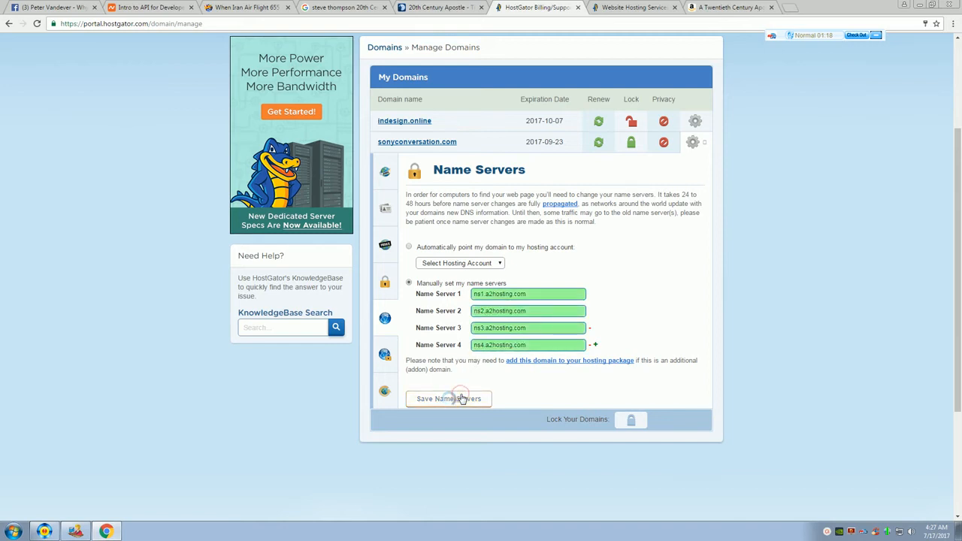
{"action": "left_click", "coordinate": [460, 398]}
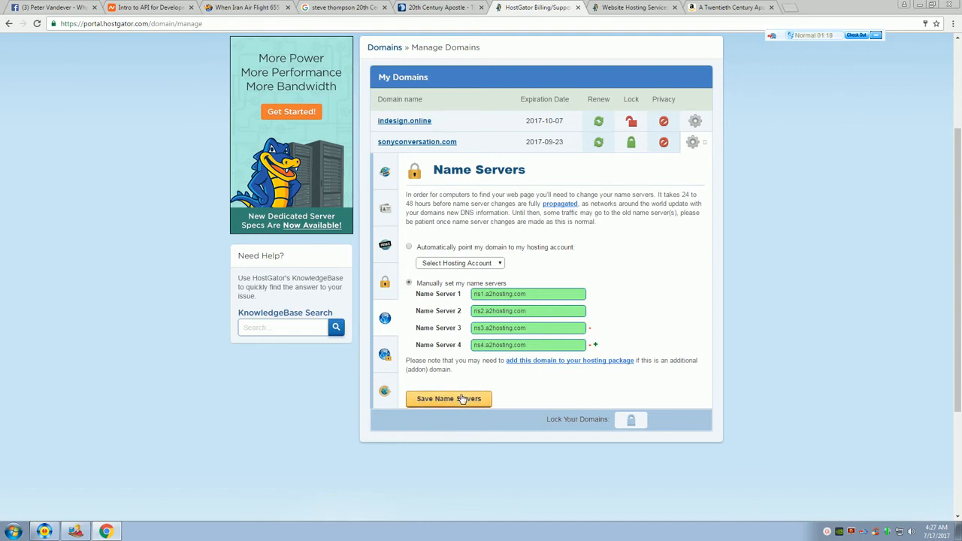
{"action": "mouse_move", "coordinate": [523, 187]}
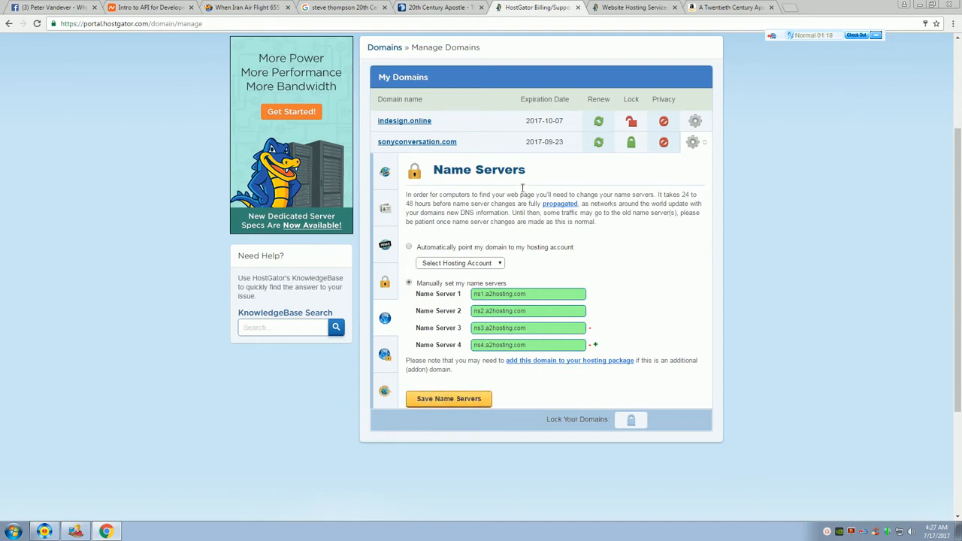
- Go to the A2 Hosting website and open its client login page
{"action": "left_click", "coordinate": [433, 11]}
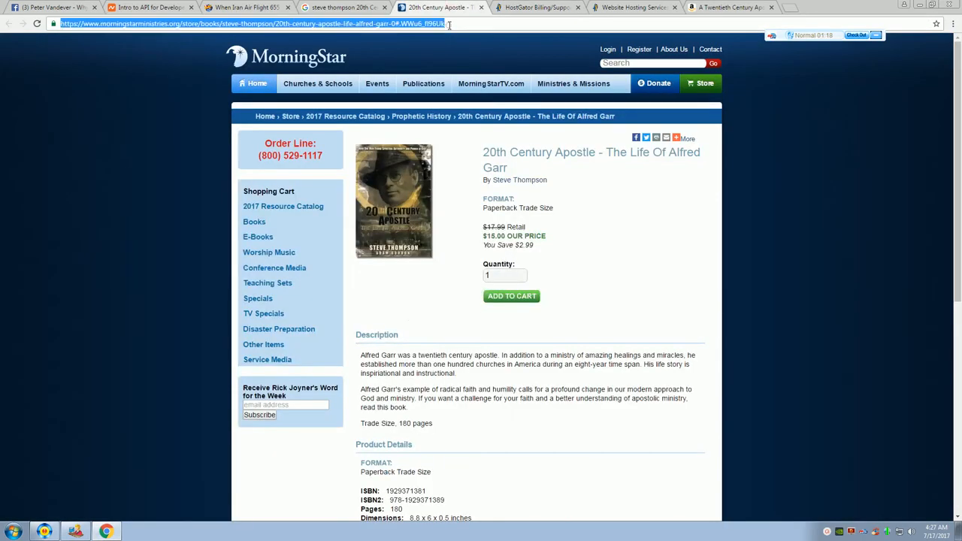
{"action": "type", "text": "a2hosting.com"}
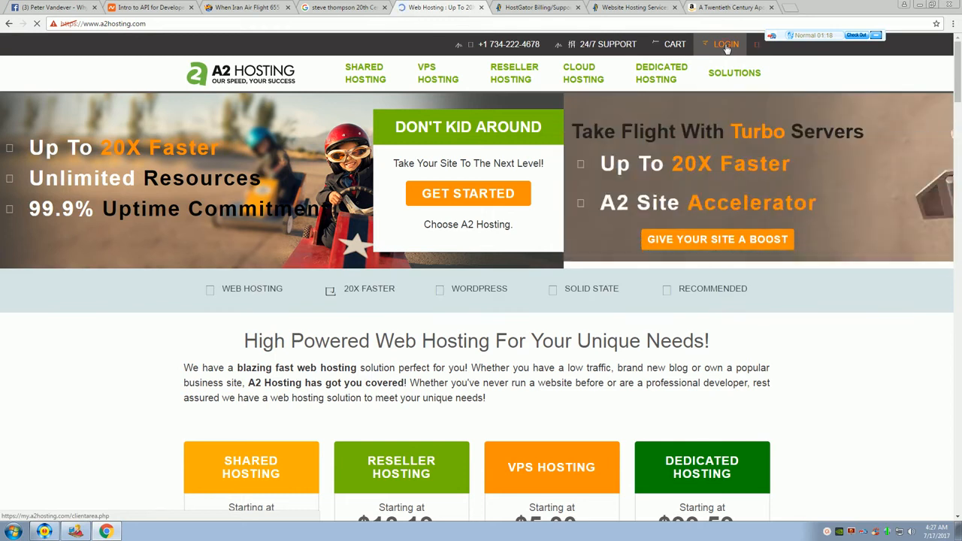
{"action": "left_click", "coordinate": [721, 44]}
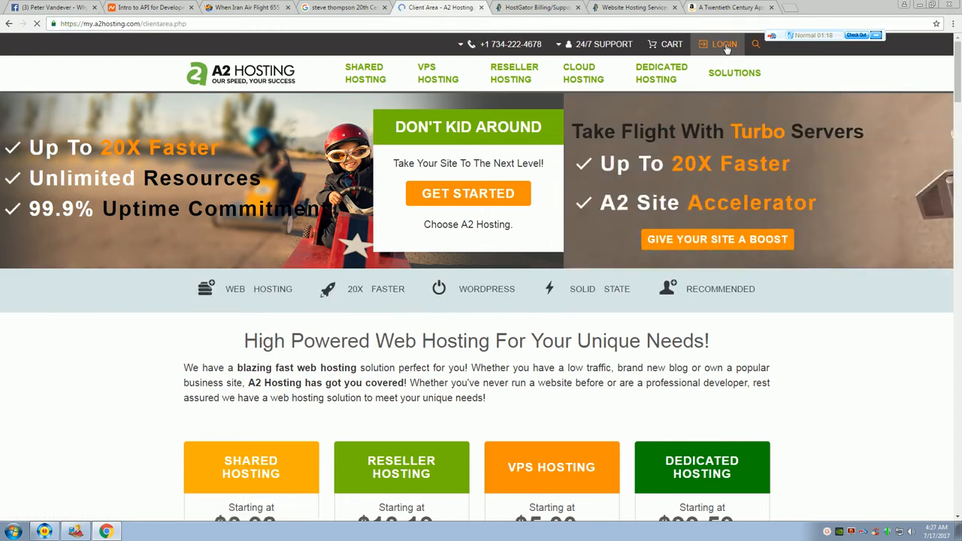
{"action": "left_click", "coordinate": [719, 43]}
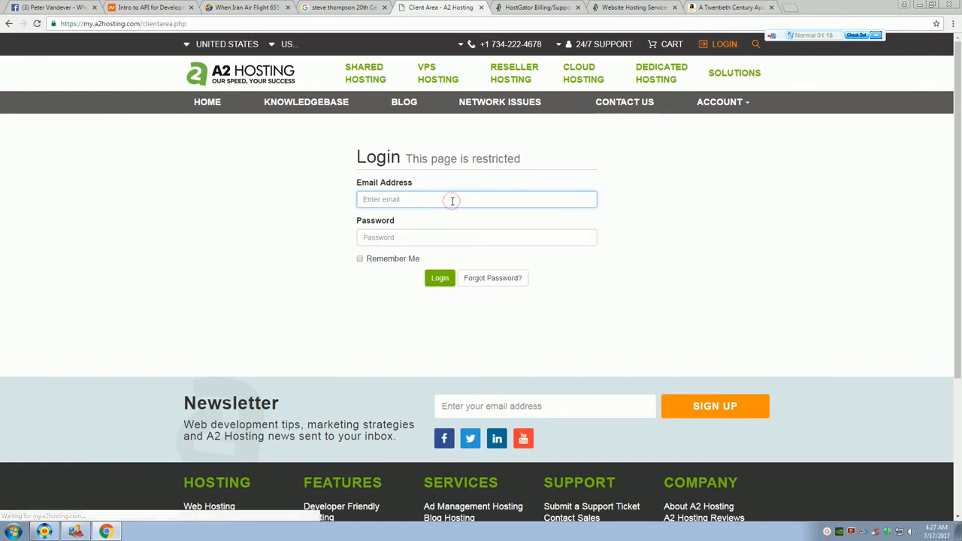
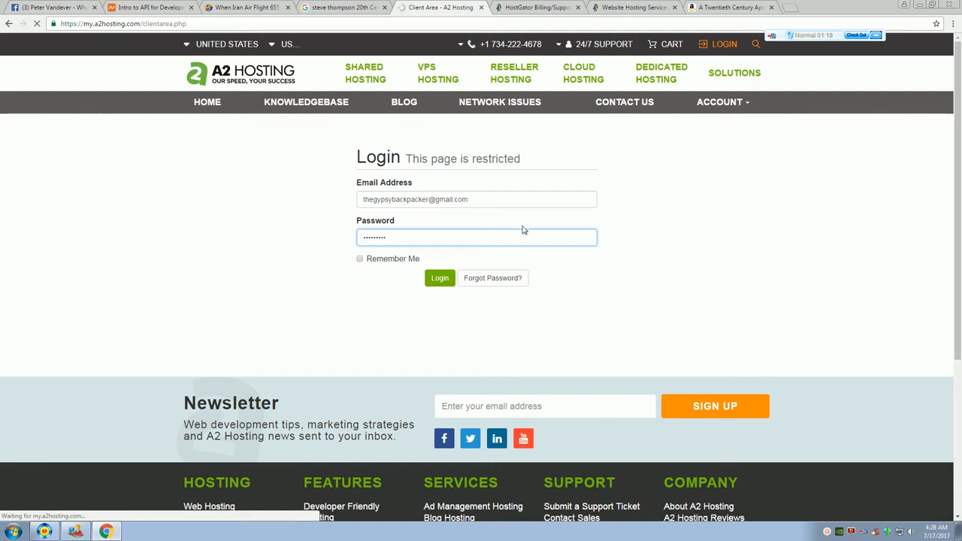
{"action": "mouse_move", "coordinate": [488, 216]}
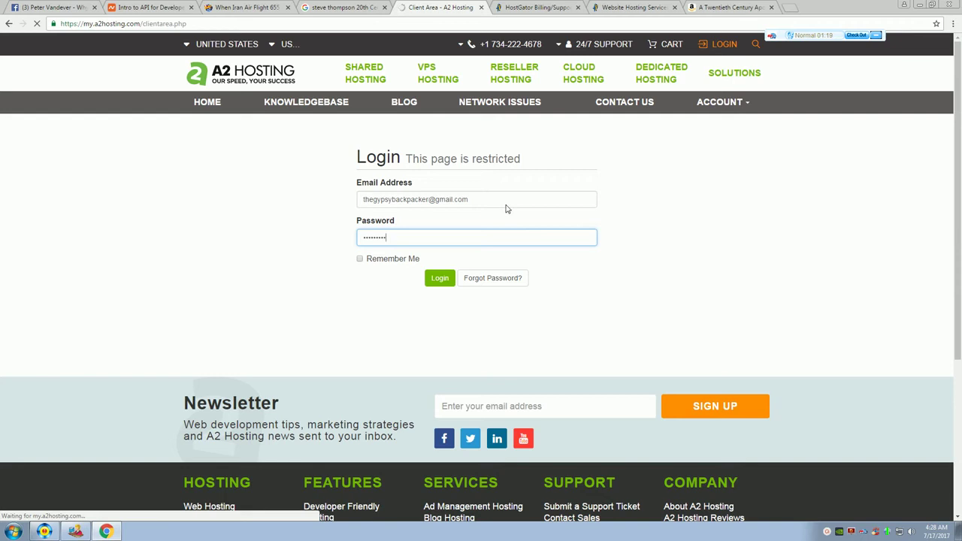
{"action": "left_click", "coordinate": [439, 278]}
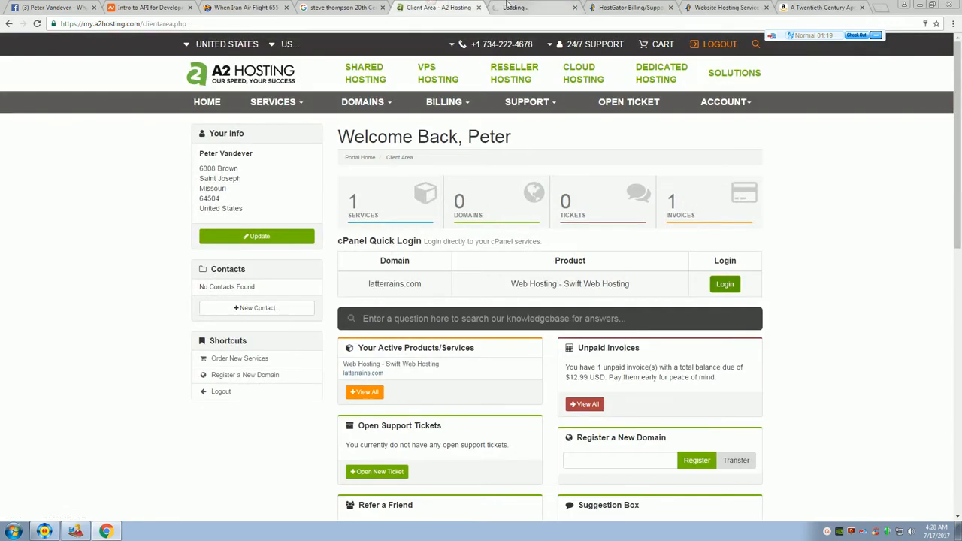
- Quick-login to cPanel for latterrains.com and open Addon Domains from the Domains section
{"action": "left_click", "coordinate": [725, 284]}
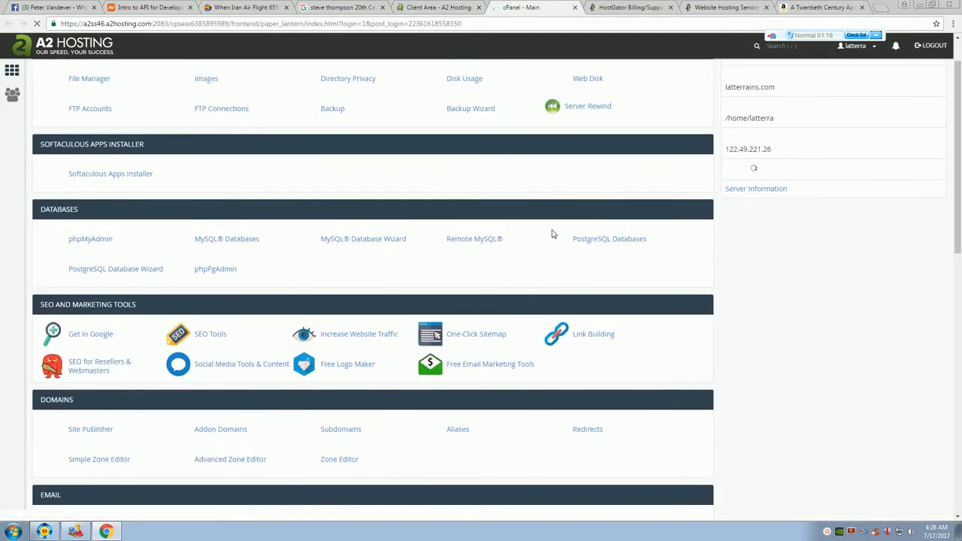
{"action": "scroll", "scroll_direction": "down", "scroll_amount": 3}
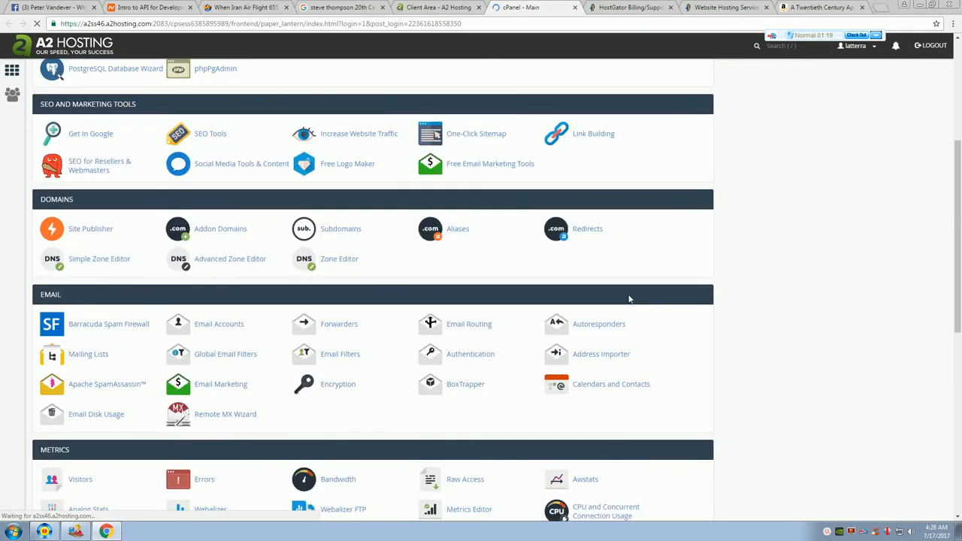
{"action": "scroll", "scroll_direction": "down", "scroll_amount": 3}
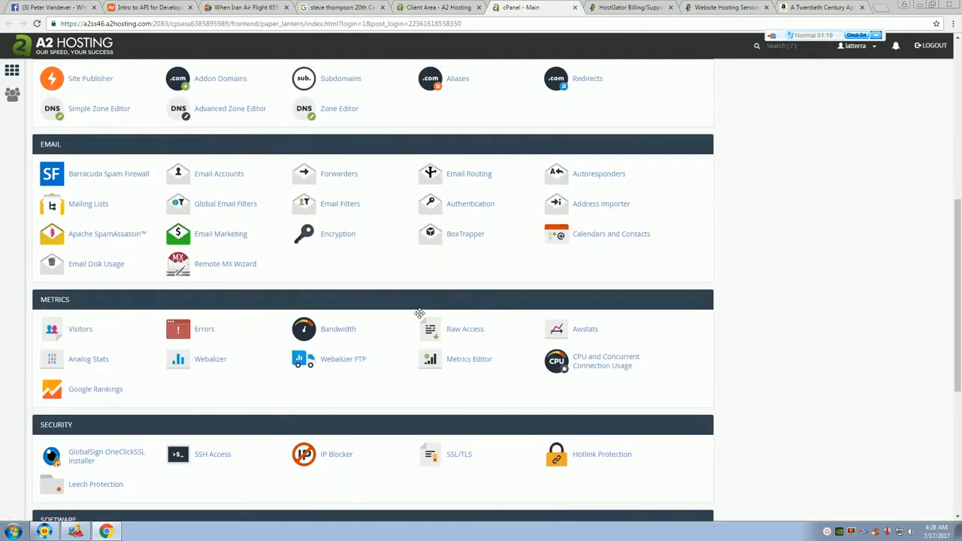
{"action": "mouse_move", "coordinate": [201, 99]}
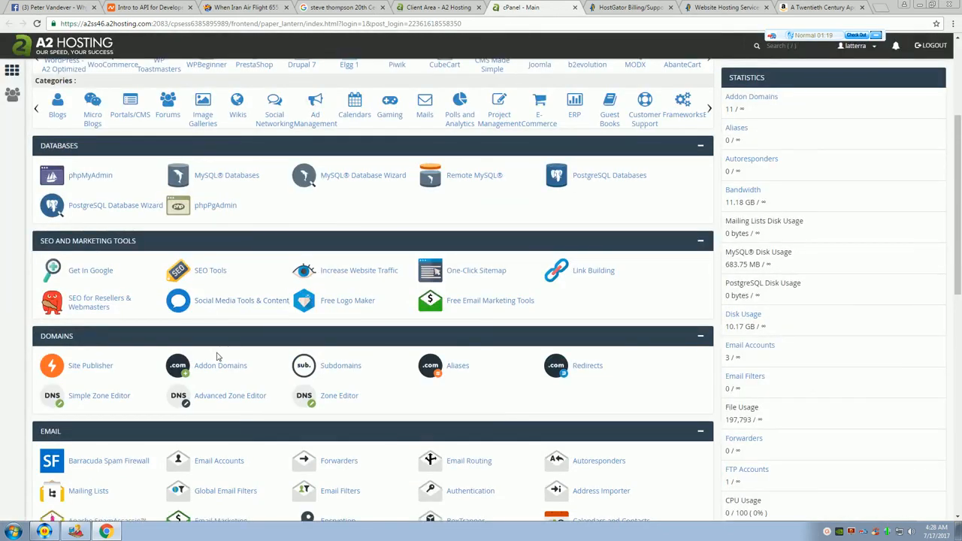
{"action": "mouse_move", "coordinate": [213, 371]}
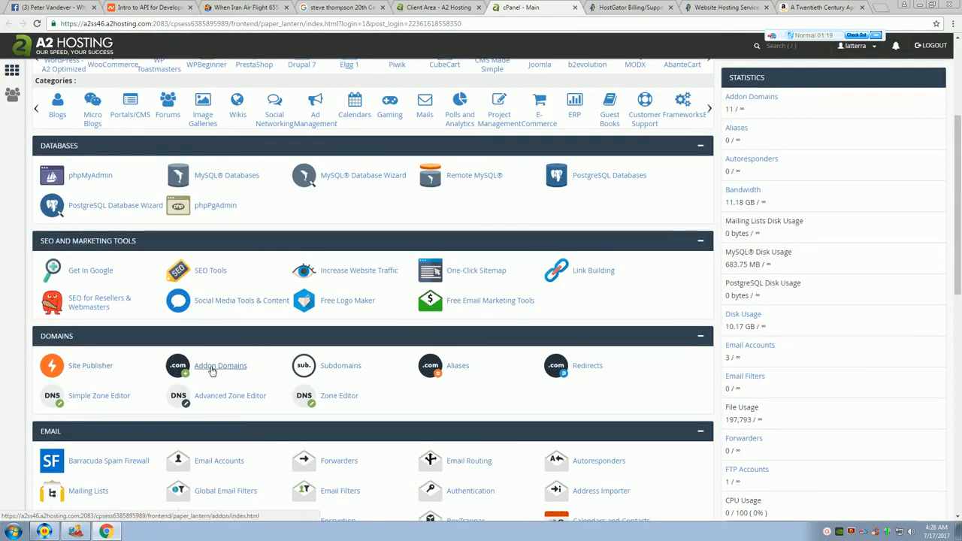
{"action": "left_click", "coordinate": [221, 366]}
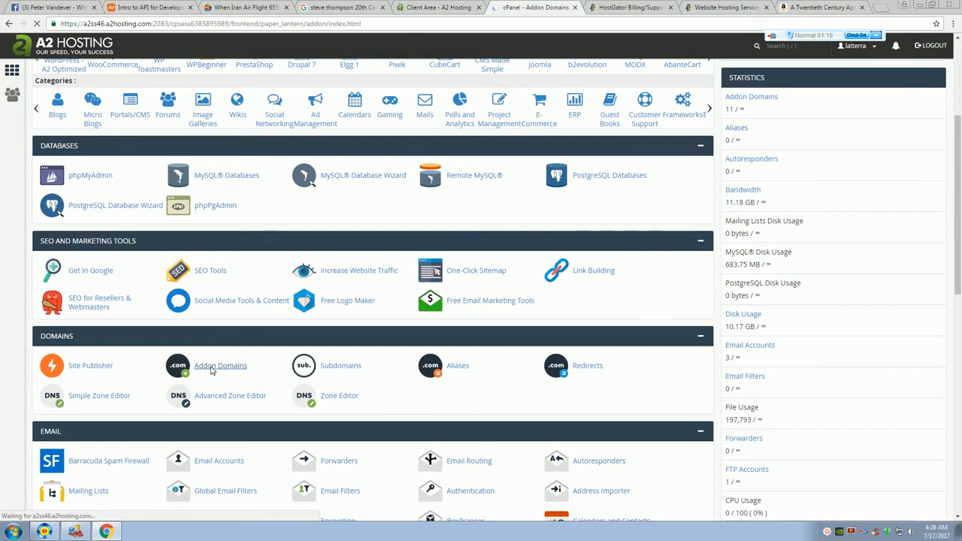
- Confirm the domain name in the HostGator tab, then create addon domain sonyconversation.com
{"action": "left_click", "coordinate": [221, 365]}
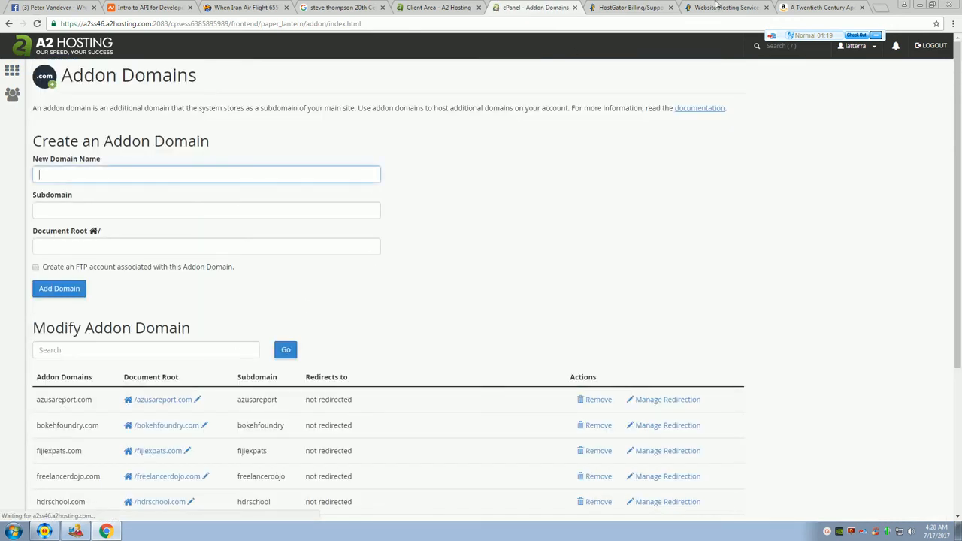
{"action": "left_click", "coordinate": [725, 8]}
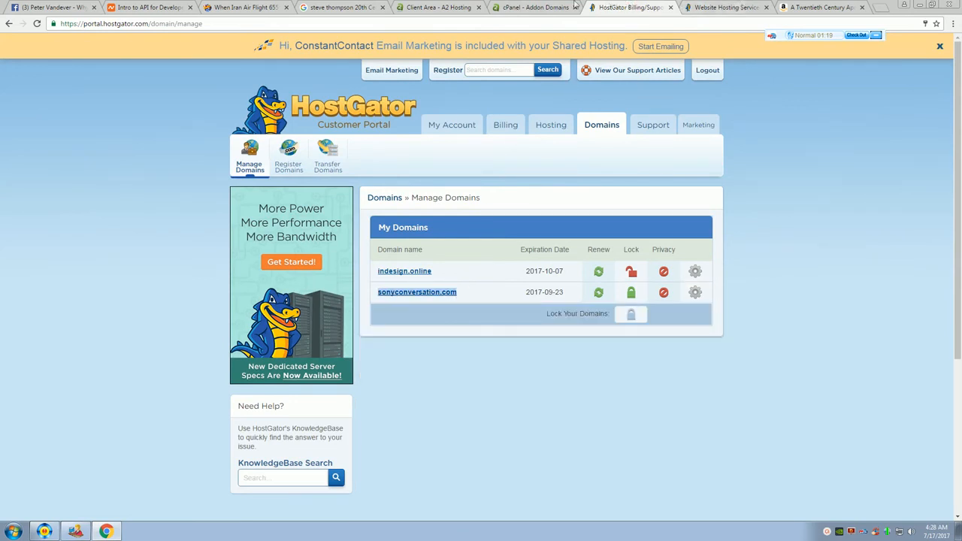
{"action": "left_click", "coordinate": [531, 8]}
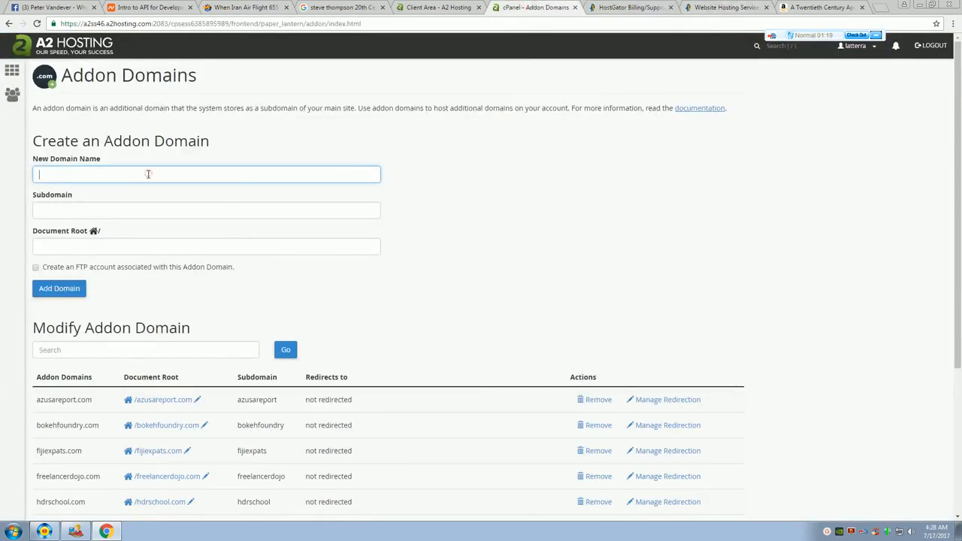
{"action": "type", "text": "sonyconversation.com"}
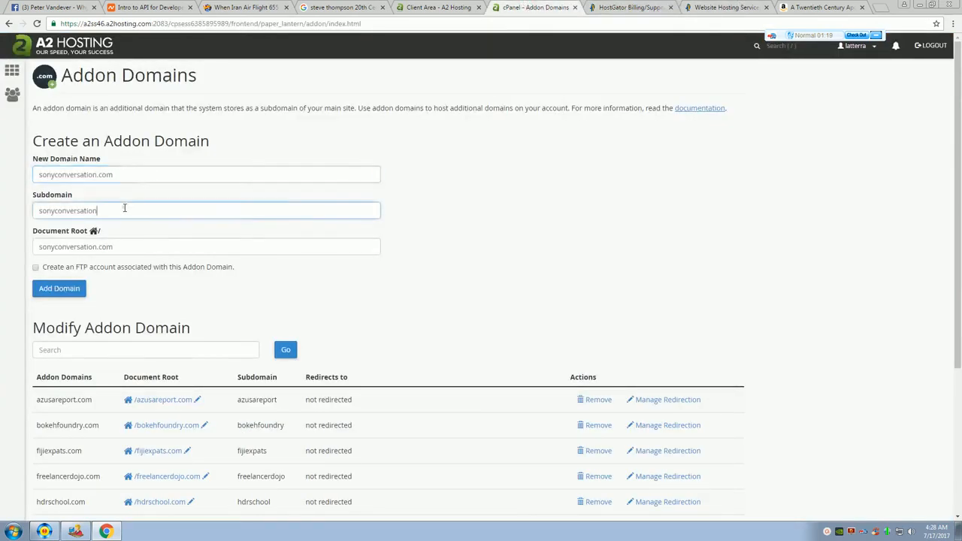
{"action": "mouse_move", "coordinate": [68, 294]}
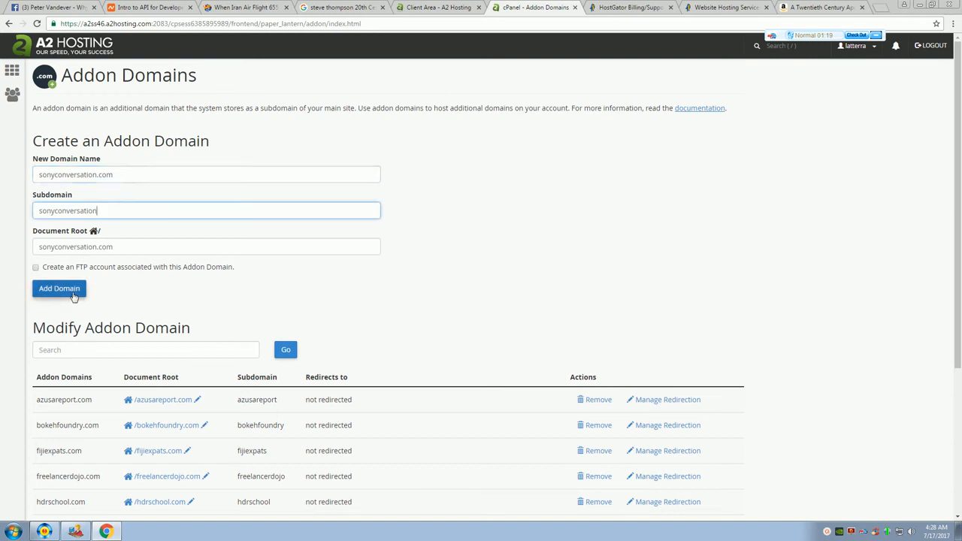
{"action": "left_click", "coordinate": [59, 288]}
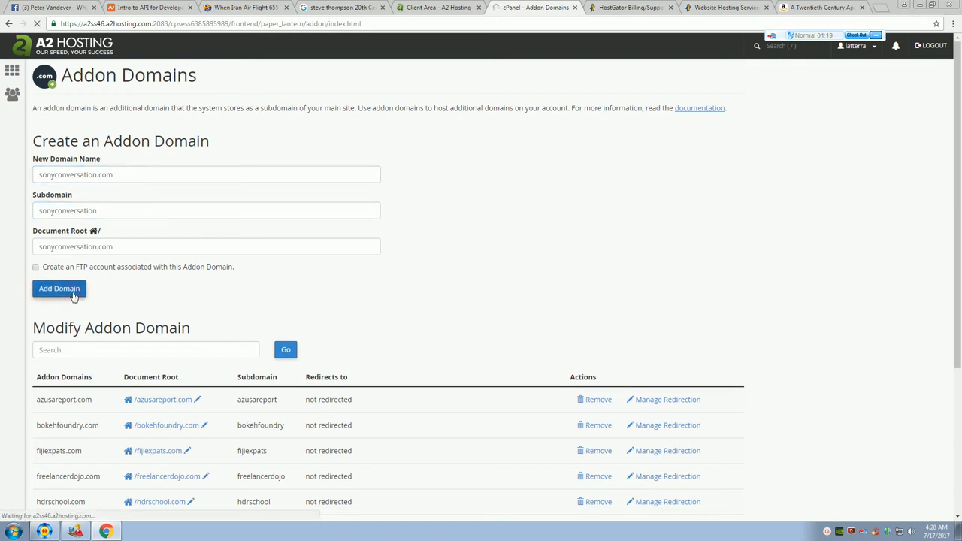
{"action": "left_click", "coordinate": [59, 289]}
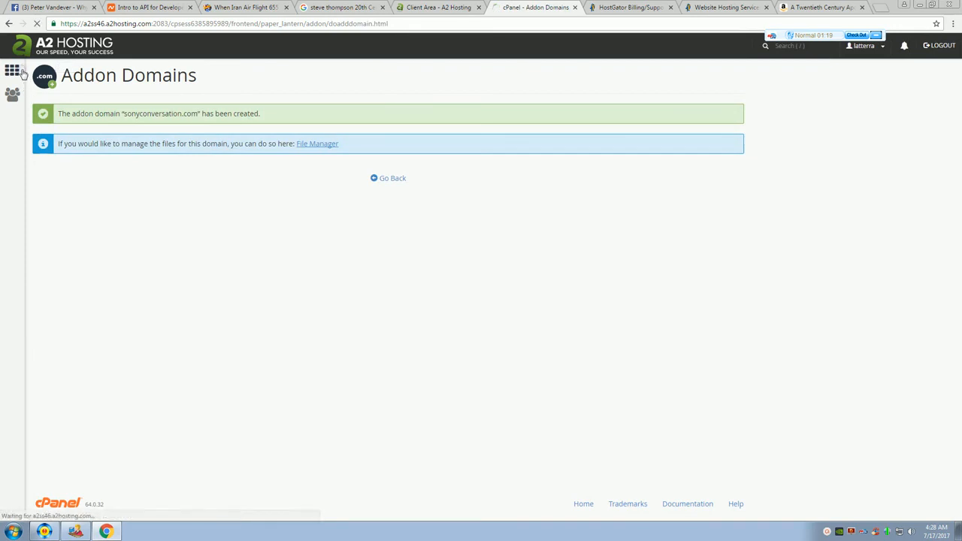
- Return to the cPanel dashboard and launch File Manager on the home directory
{"action": "left_click", "coordinate": [12, 72]}
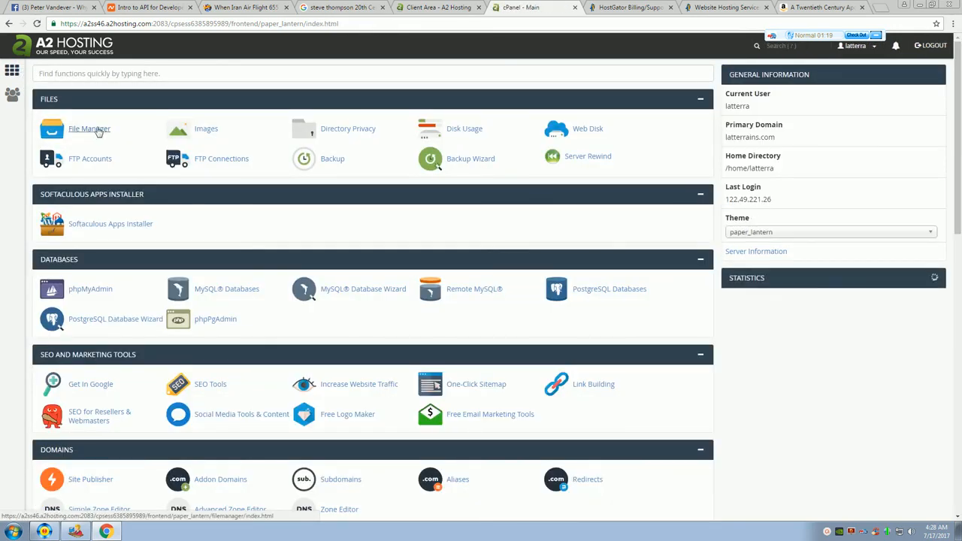
{"action": "left_click", "coordinate": [88, 128]}
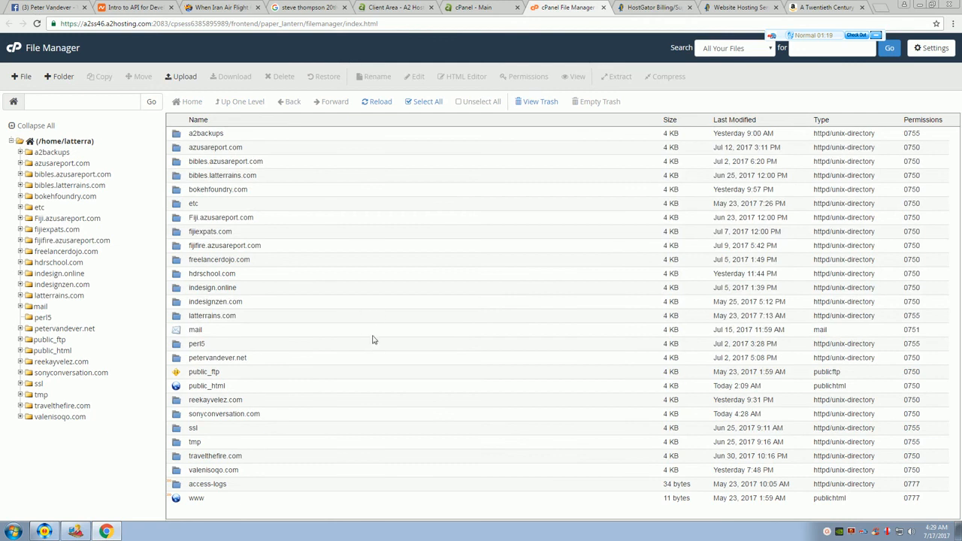
{"action": "mouse_move", "coordinate": [371, 338]}
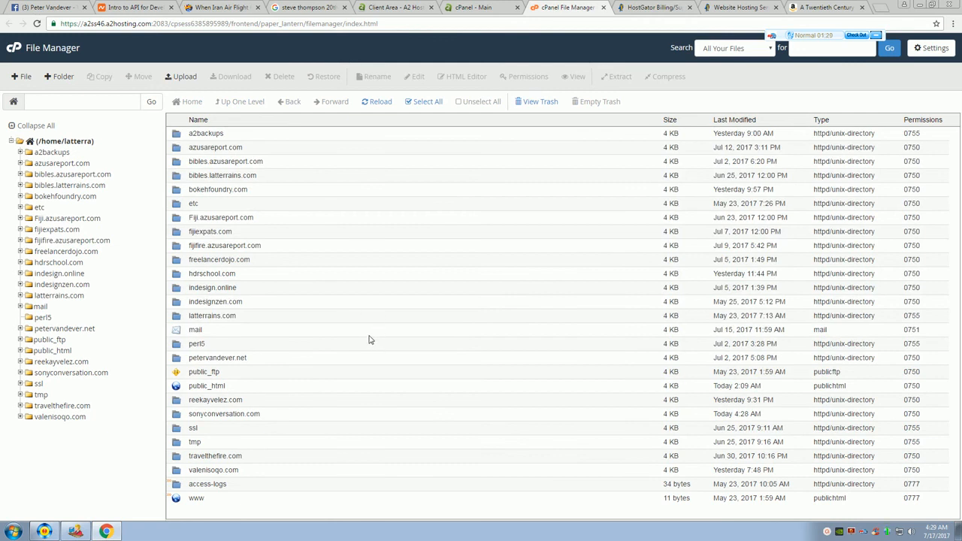
{"action": "mouse_move", "coordinate": [241, 415]}
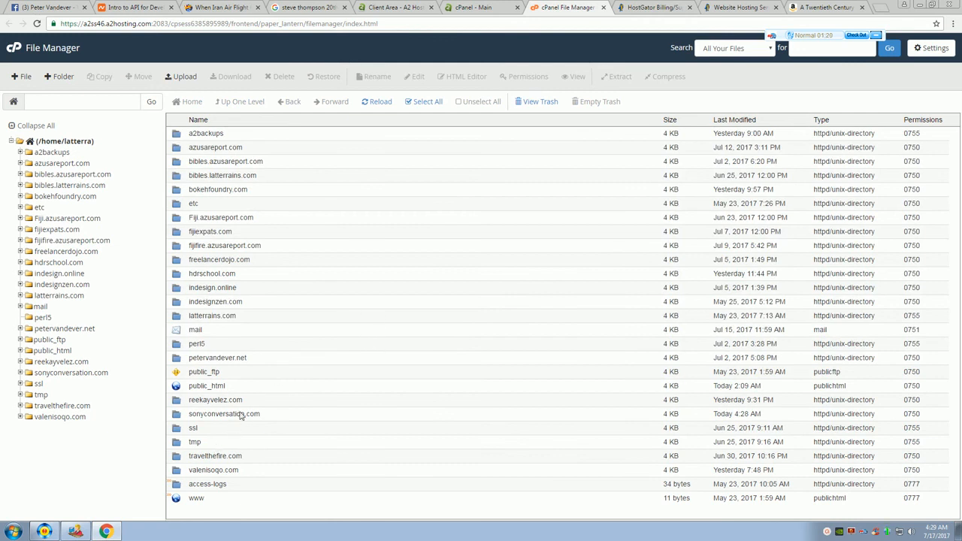
{"action": "mouse_move", "coordinate": [241, 414]}
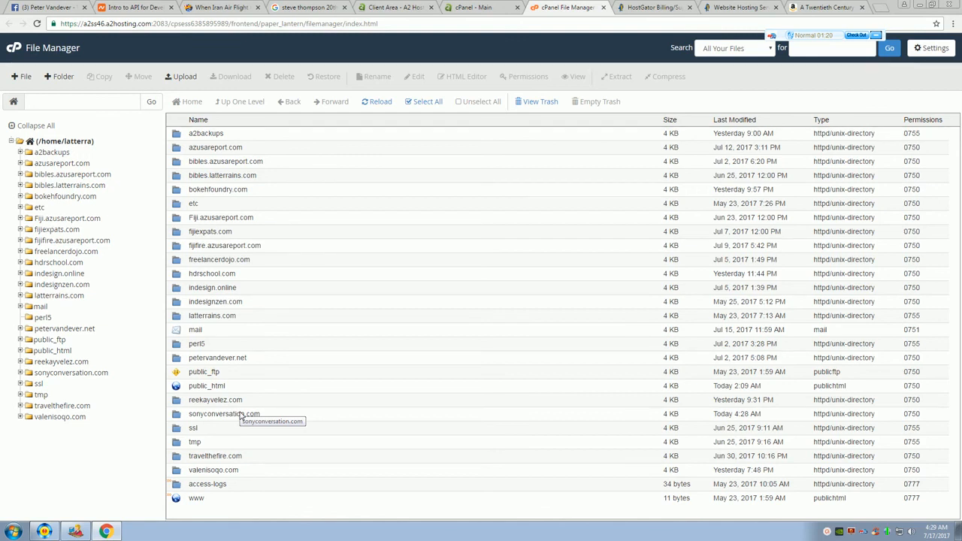
{"action": "mouse_move", "coordinate": [785, 514]}
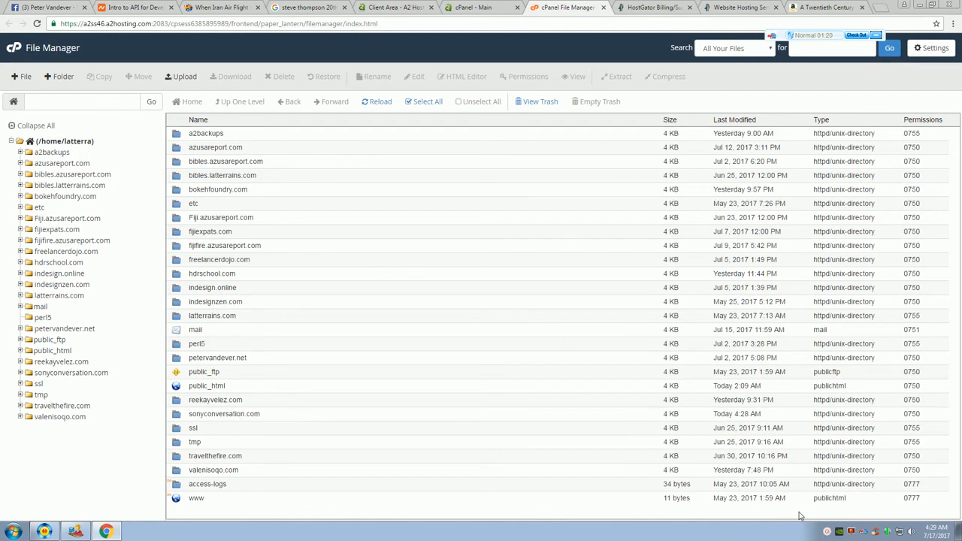